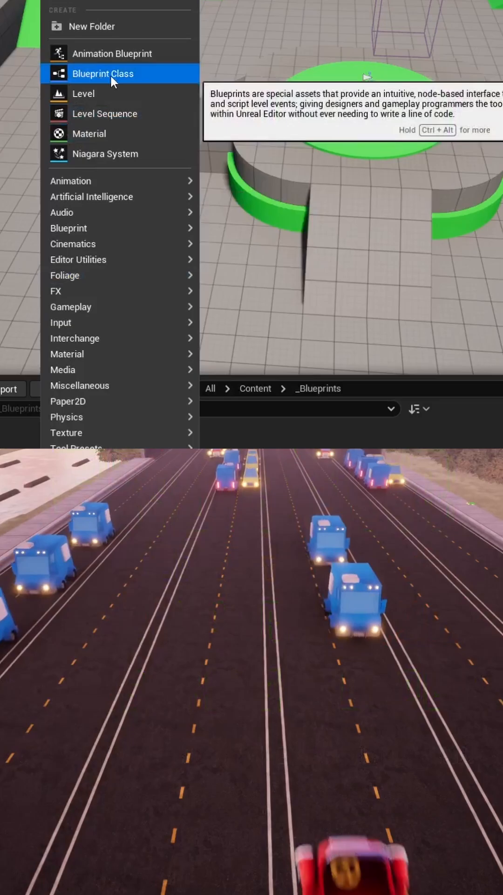
# Create a new Actor Blueprint Class named BP_MovingObjects in _Blueprints.
pyautogui.click(104, 73)
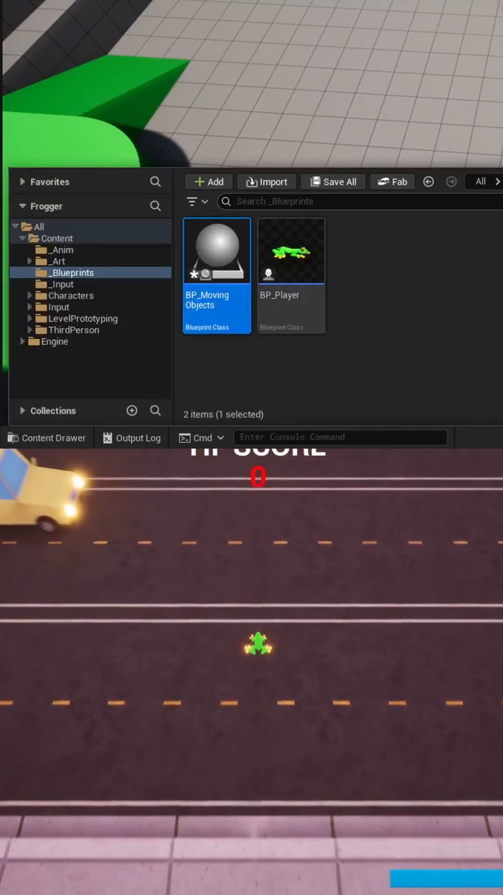
# Open BP_MovingObjects and add an Interp To Movement component via the 'interp' search.
pyautogui.doubleClick(216, 250)
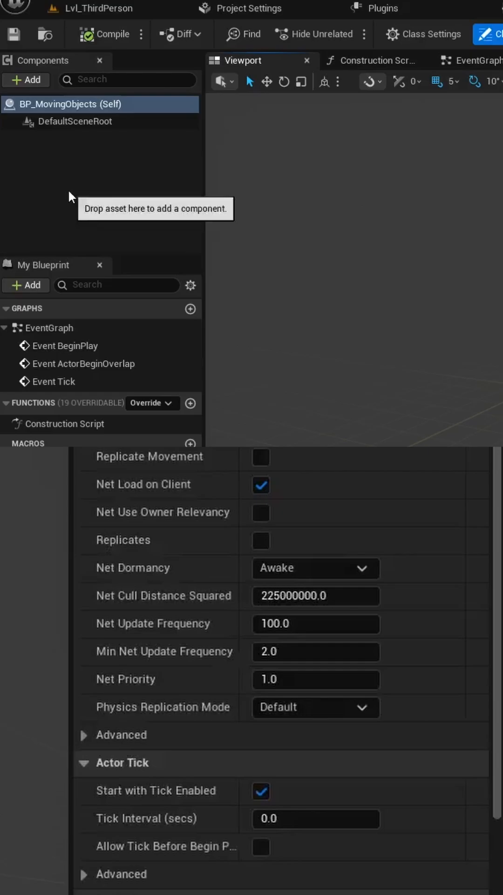
pyautogui.click(25, 80)
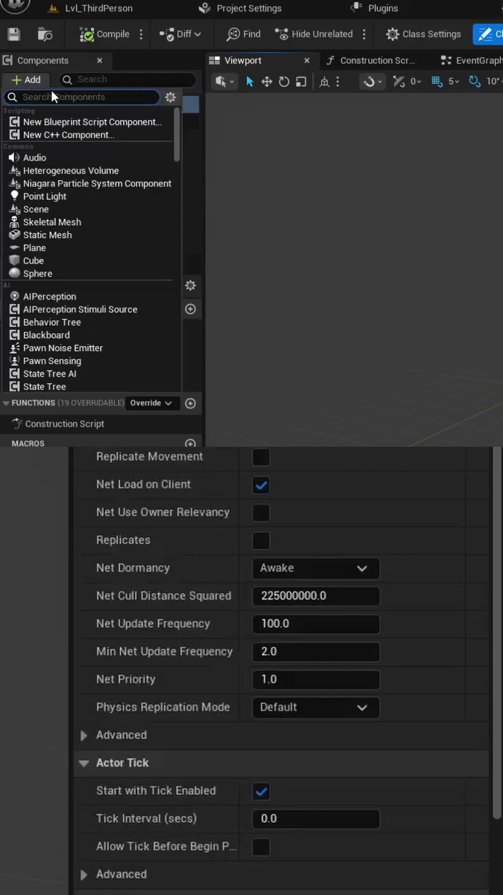
pyautogui.write('interp')
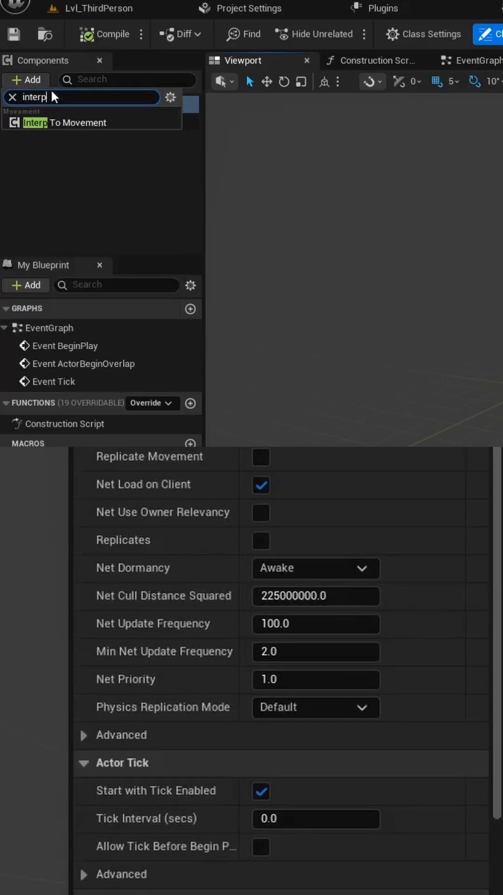
pyautogui.click(64, 122)
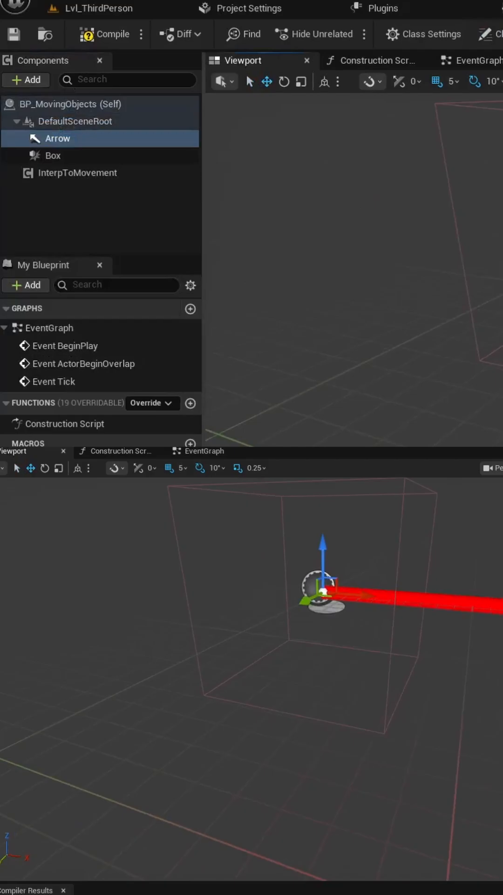
# In the Construction Script, add Set Behaviour Type and Set Control Points nodes with inputs promoted to variables.
pyautogui.click(370, 60)
pyautogui.write('be')
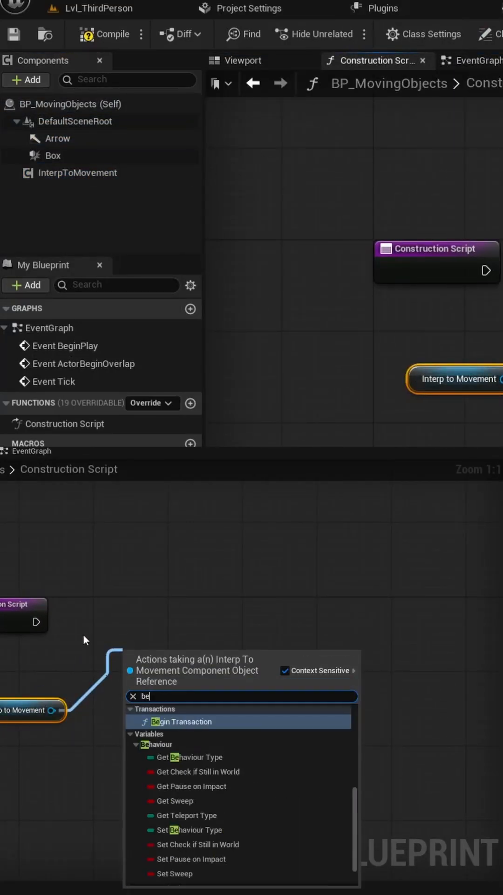
pyautogui.click(195, 829)
pyautogui.write('set')
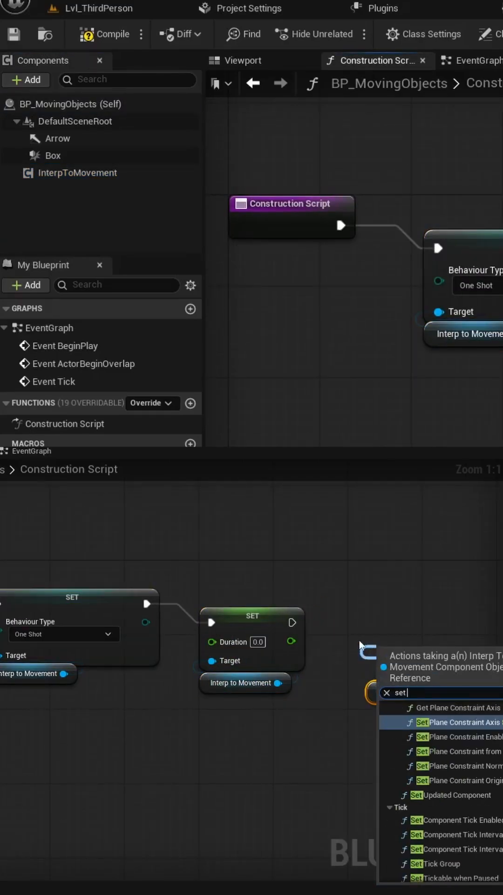
pyautogui.click(460, 721)
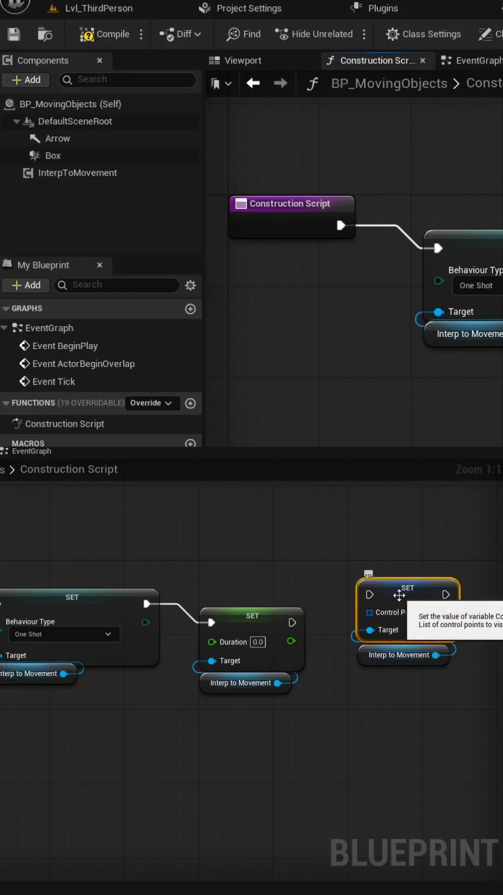
pyautogui.moveTo(399, 618)
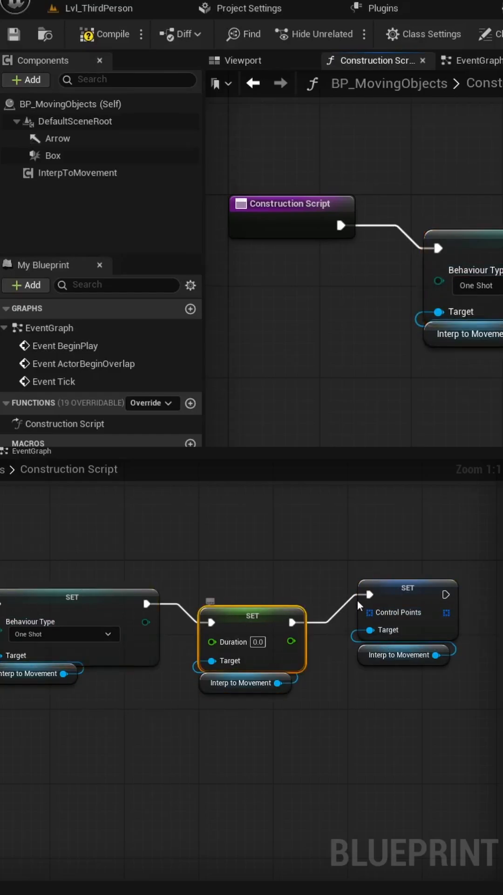
pyautogui.rightClick(33, 632)
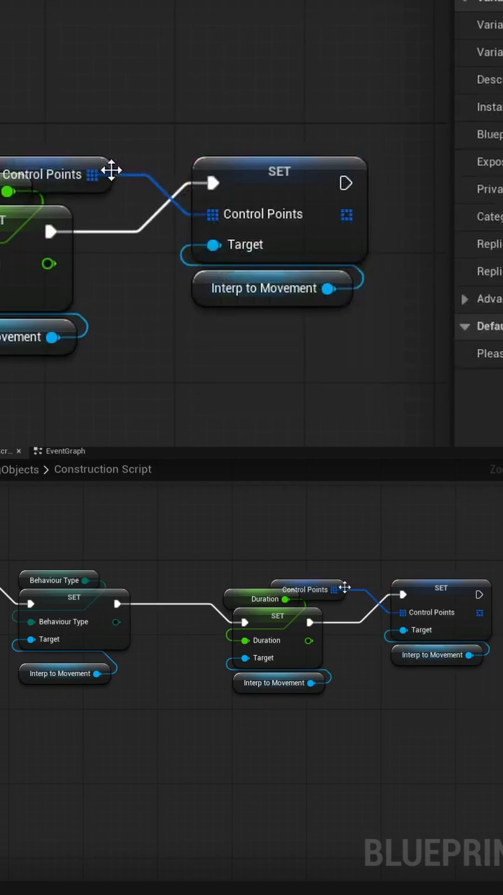
pyautogui.click(242, 142)
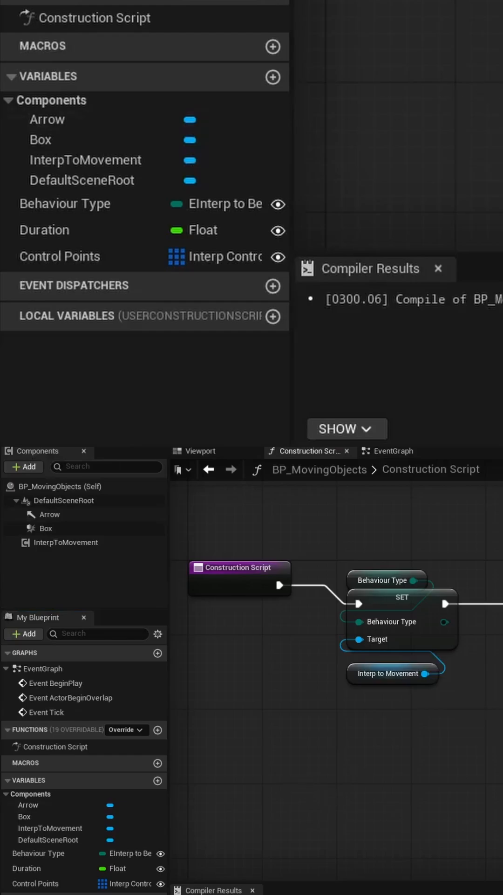
# Add the Box's On Component Begin Overlap event, then a Branch after the BP_Player cast.
pyautogui.click(77, 248)
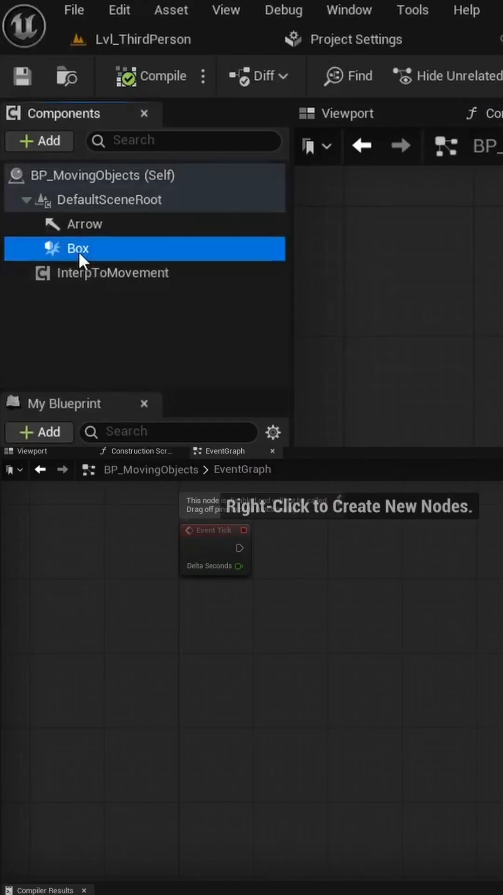
pyautogui.rightClick(314, 616)
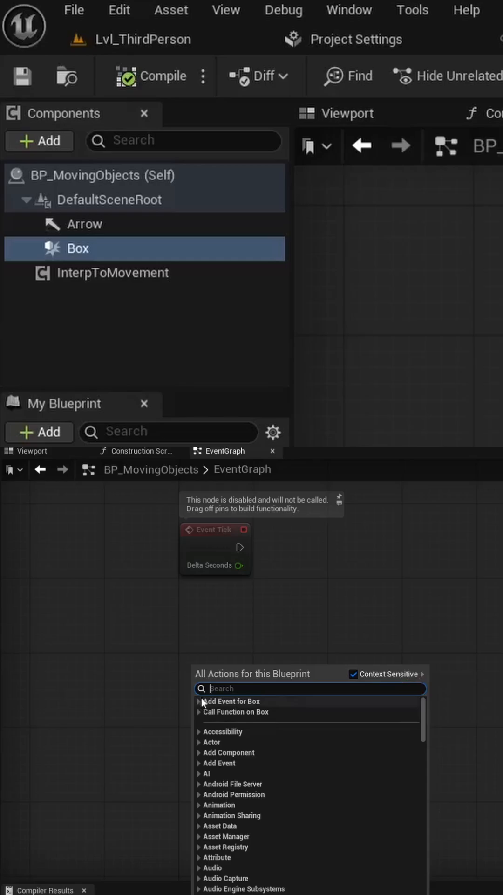
pyautogui.click(200, 700)
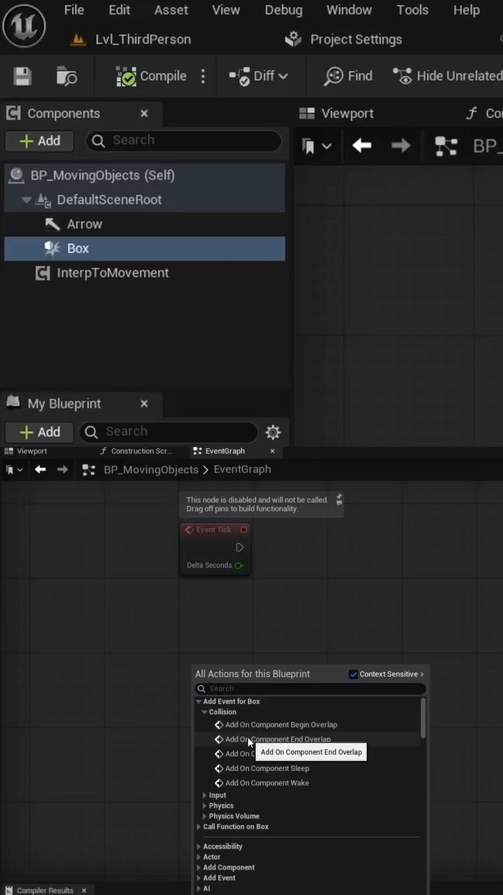
pyautogui.click(279, 724)
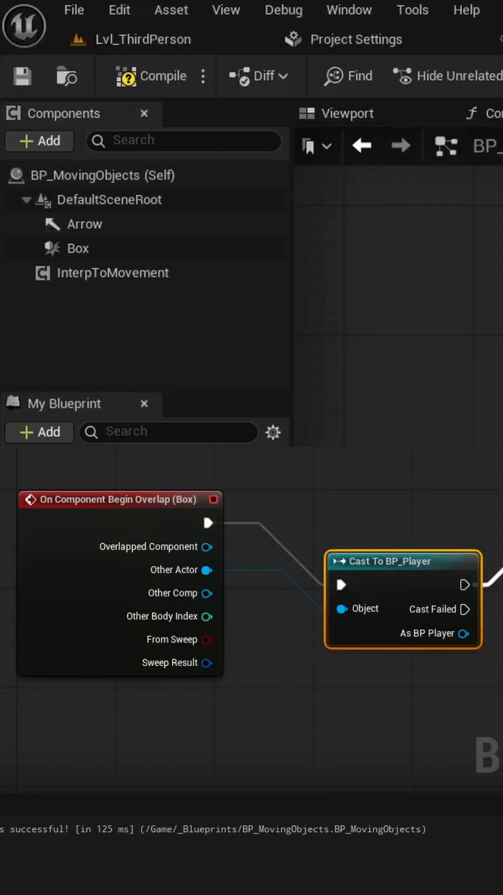
pyautogui.click(346, 113)
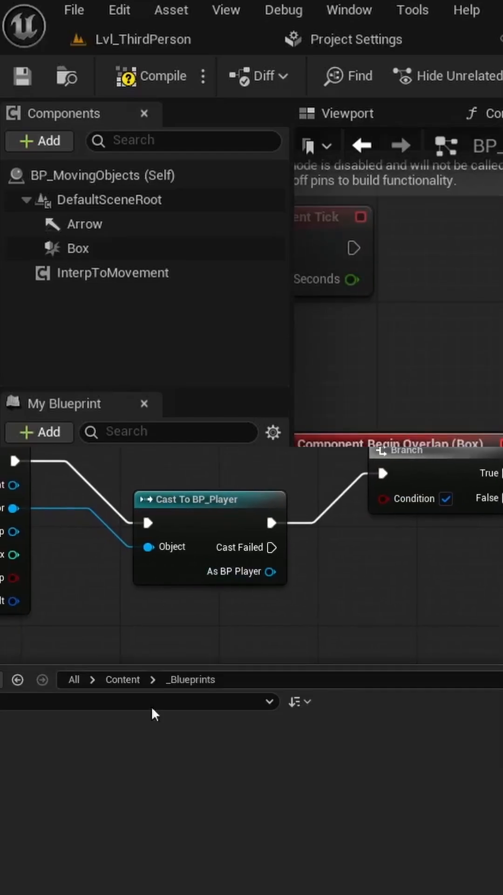
# In BP_Player, build the DEATH event that prints 'YOU DIED!!!'.
pyautogui.click(66, 433)
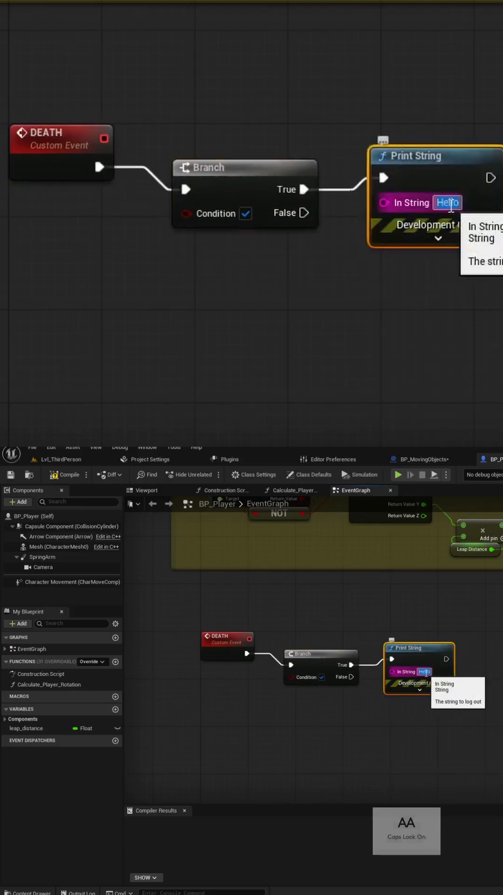
pyautogui.write('YOU DIED!!!')
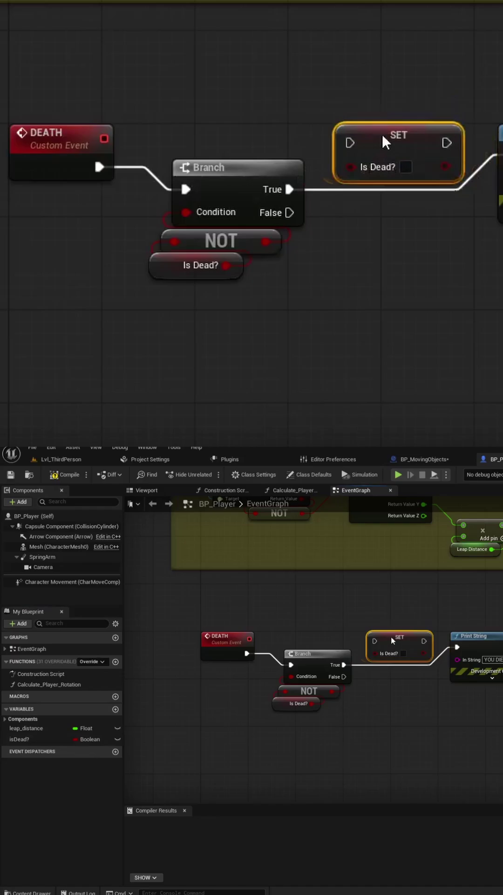
pyautogui.click(406, 167)
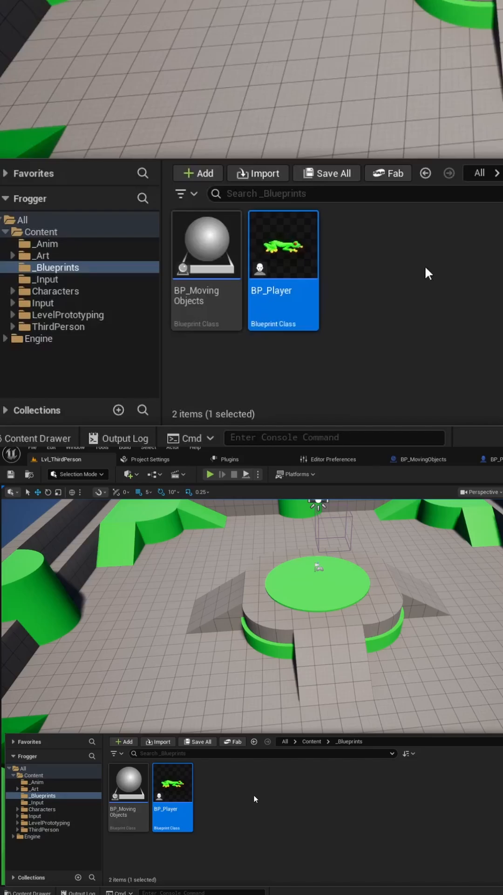
# Create BP_Cadillac as a child blueprint of BP_MovingObjects and open it.
pyautogui.rightClick(206, 244)
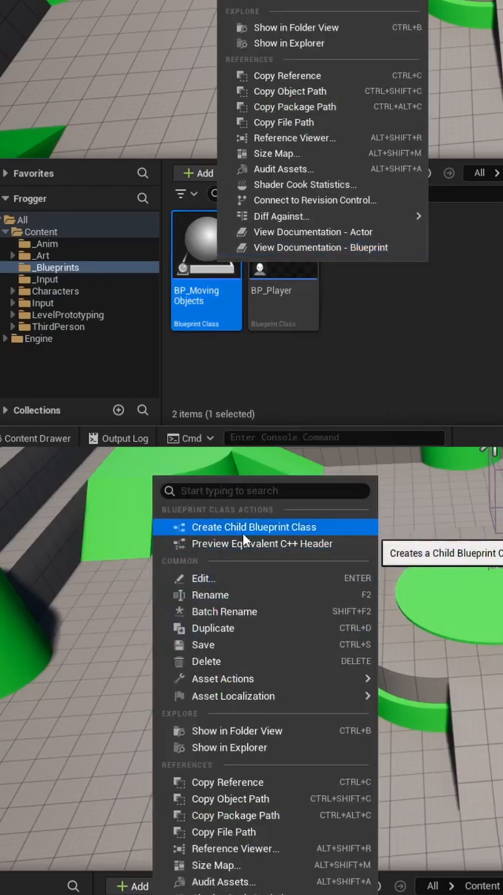
pyautogui.click(254, 527)
pyautogui.write('BP_Cadillac')
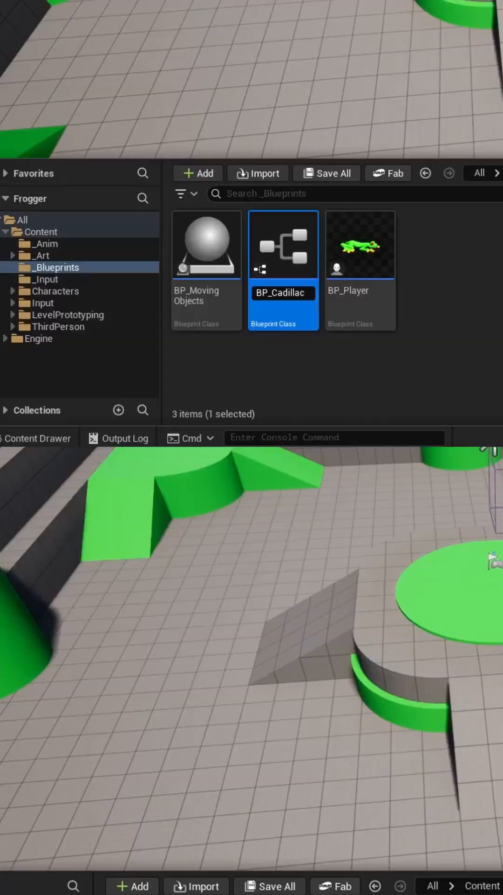
pyautogui.doubleClick(283, 245)
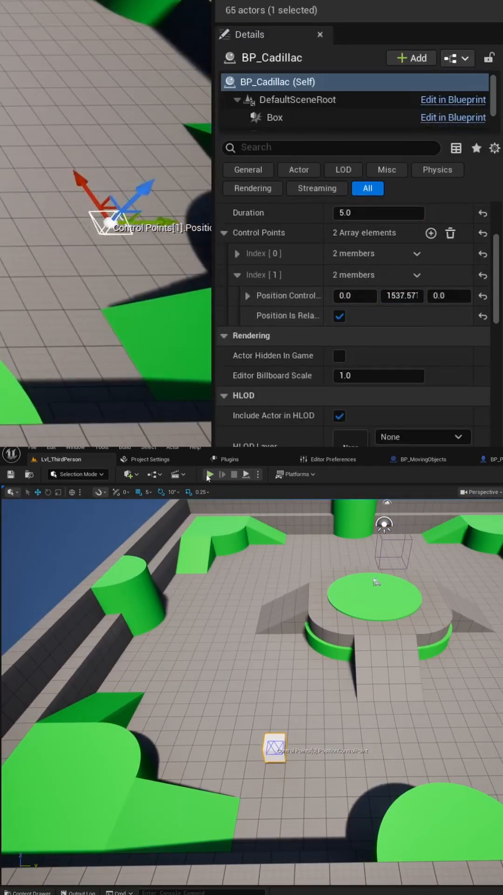
# Play the level to watch the looping BP_Cadillac2 move.
pyautogui.click(210, 473)
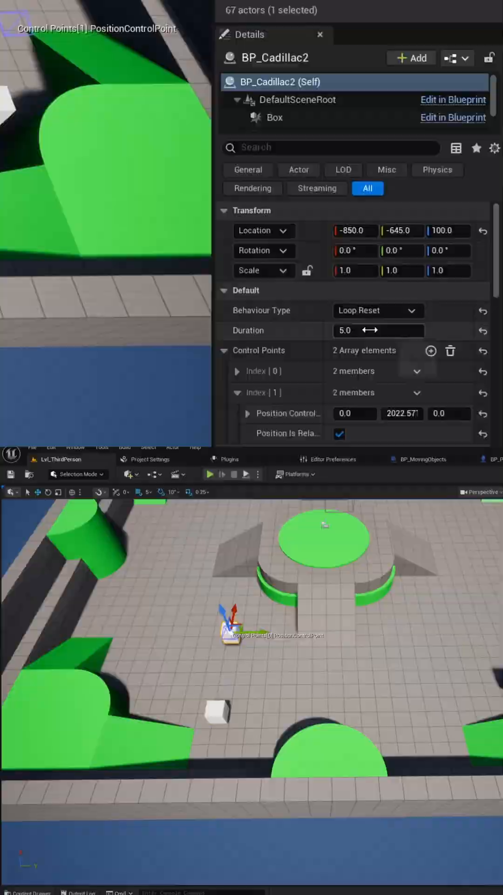
pyautogui.click(210, 474)
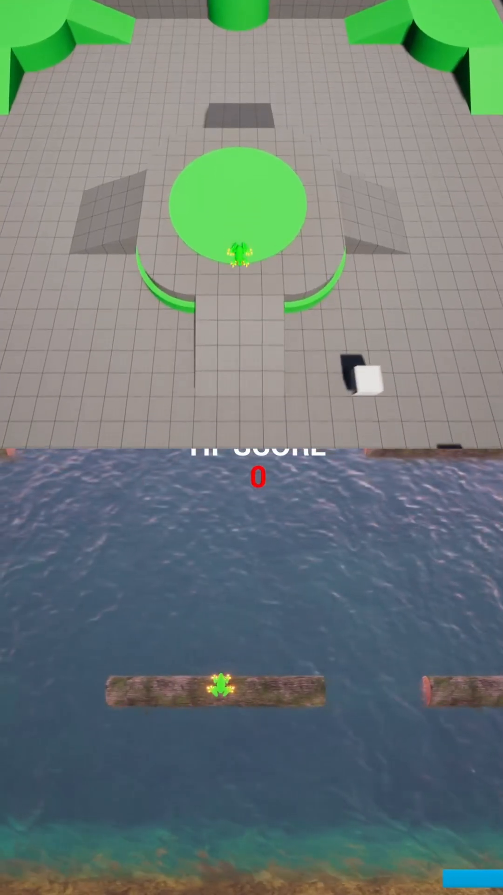